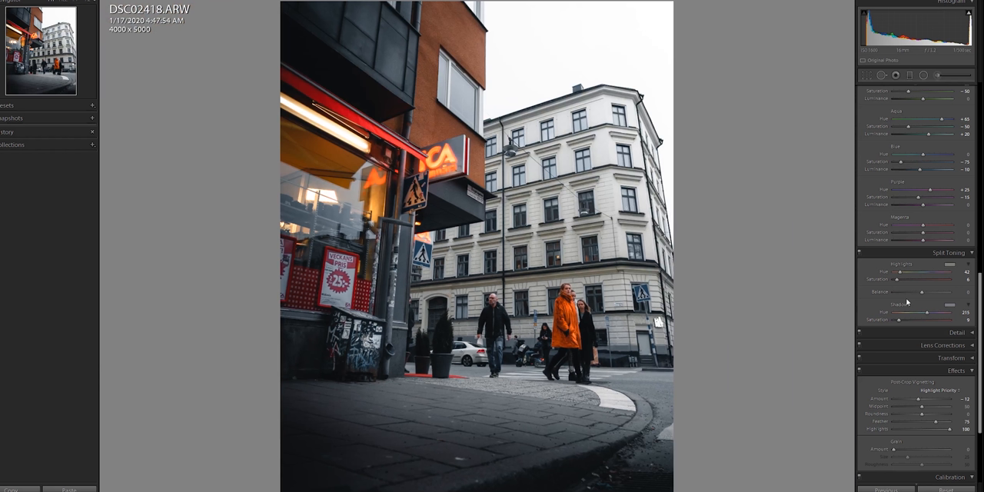
Step: Set the split-toning Balance to about -76, weighting the blue shadow tint
drag(934, 293, 899, 292)
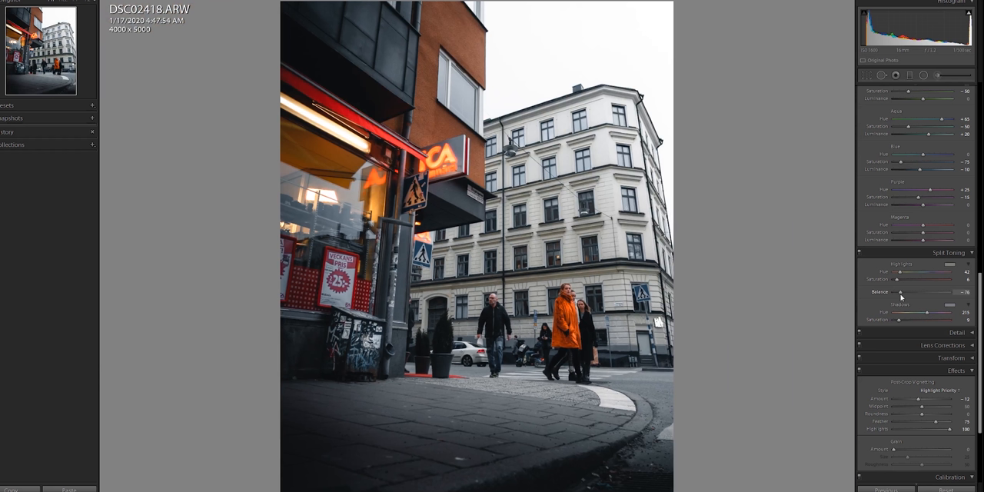